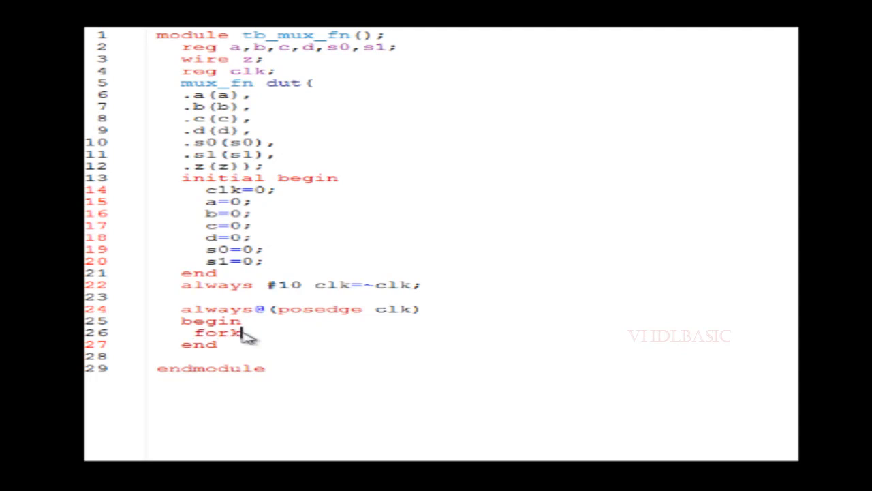
Add delayed assignments a=1 at #20, b=1 at #40 and c=1 at #60 inside the fork.
key(enter)
text(#20 a)
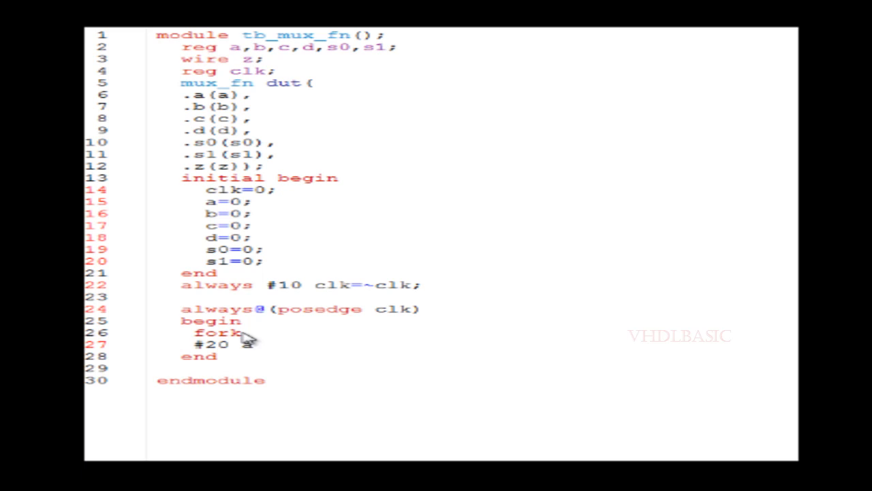
text(=1;)
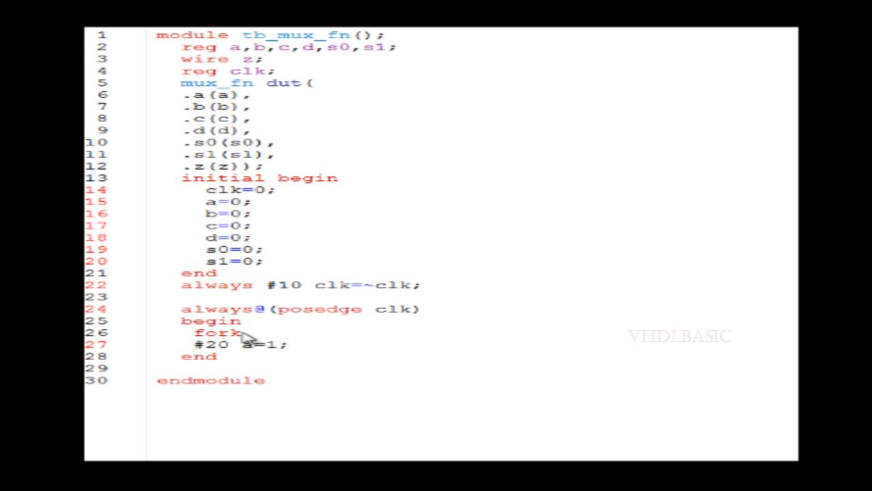
text(#40 b=1)
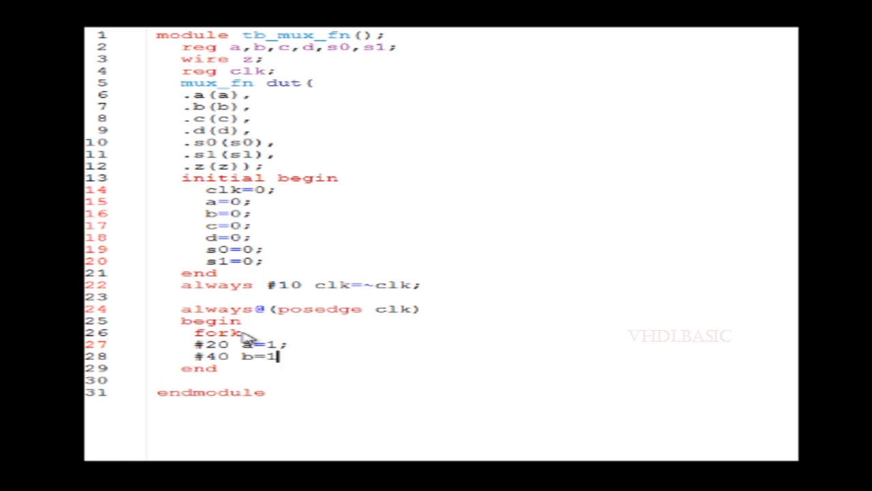
text(#)
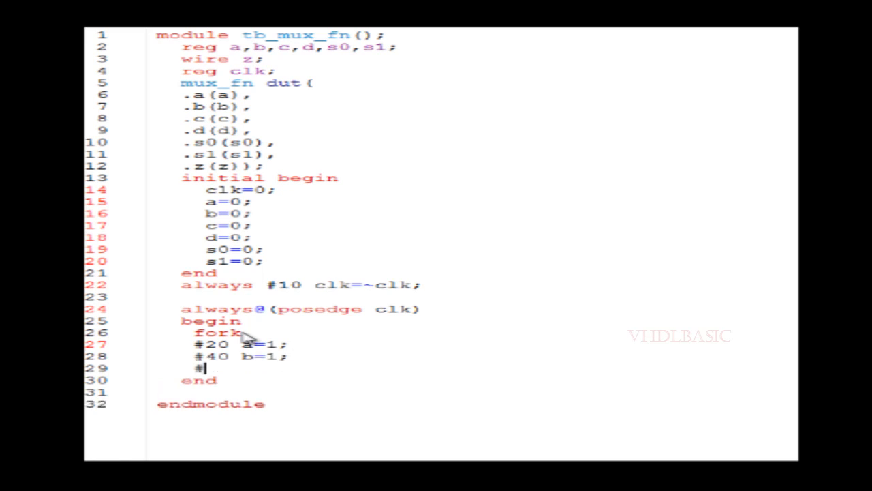
text(#60 c)
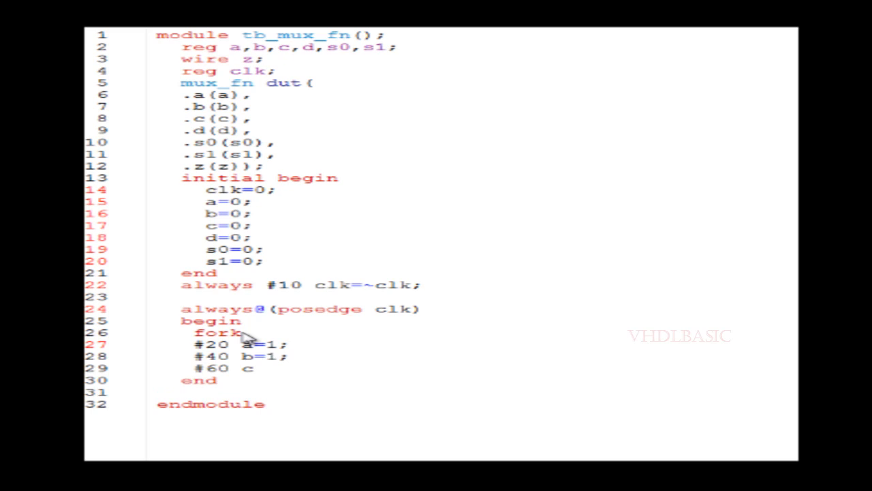
text(=1;)
text(#)
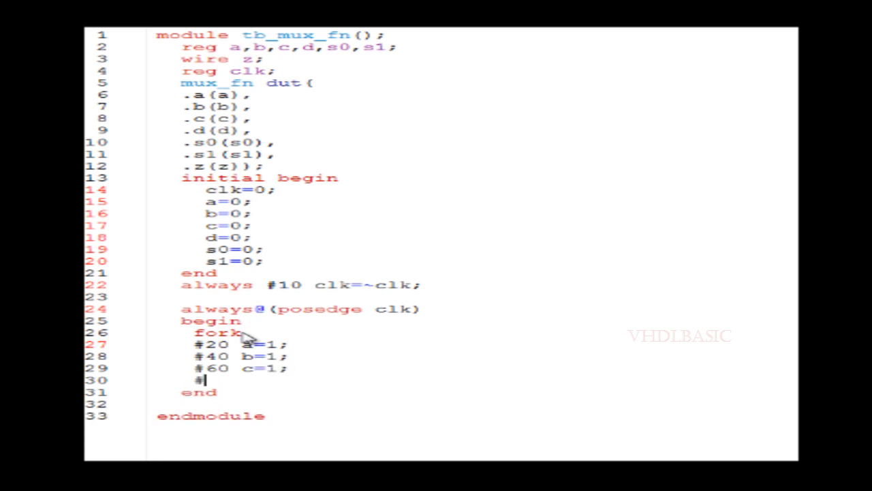
text(80)
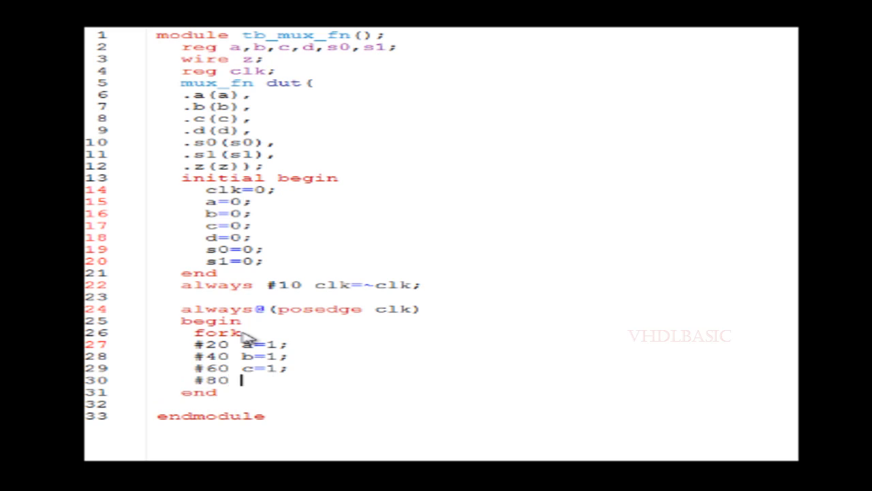
Add d=1 at #80, s0=1 at #100 and s1=1 at #120, then close with join.
text(d=1;)
text(#)
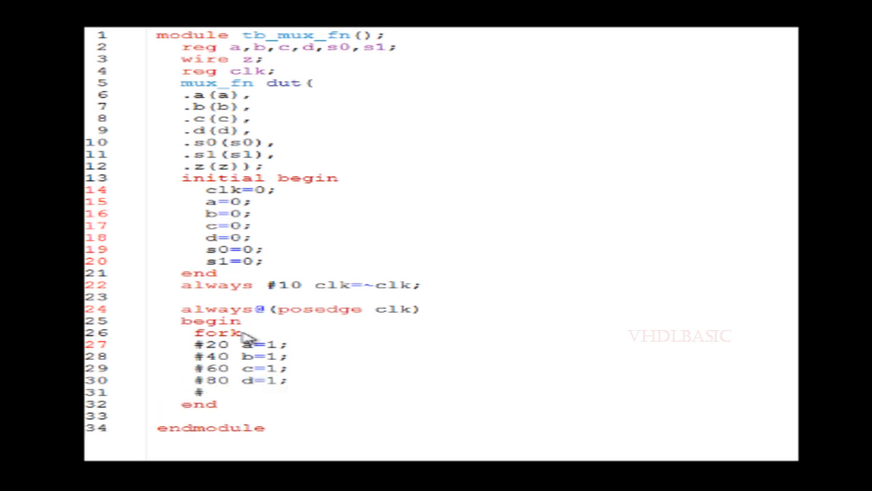
text(100)
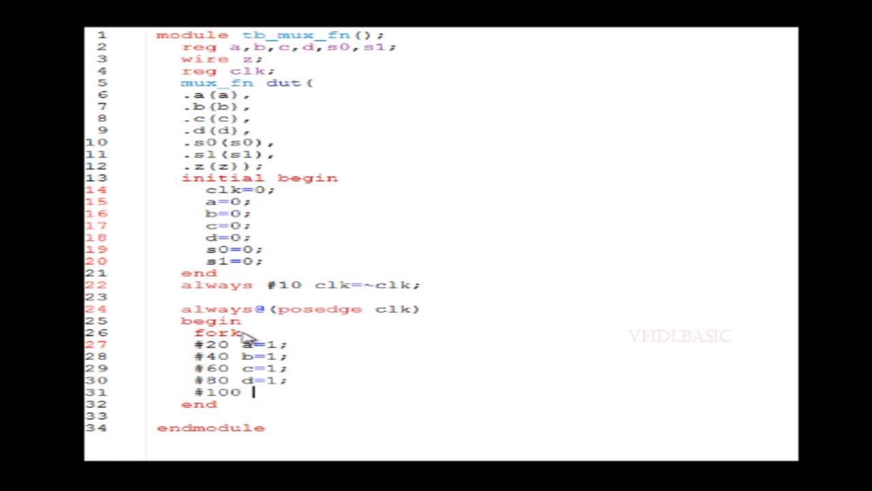
text(s0=)
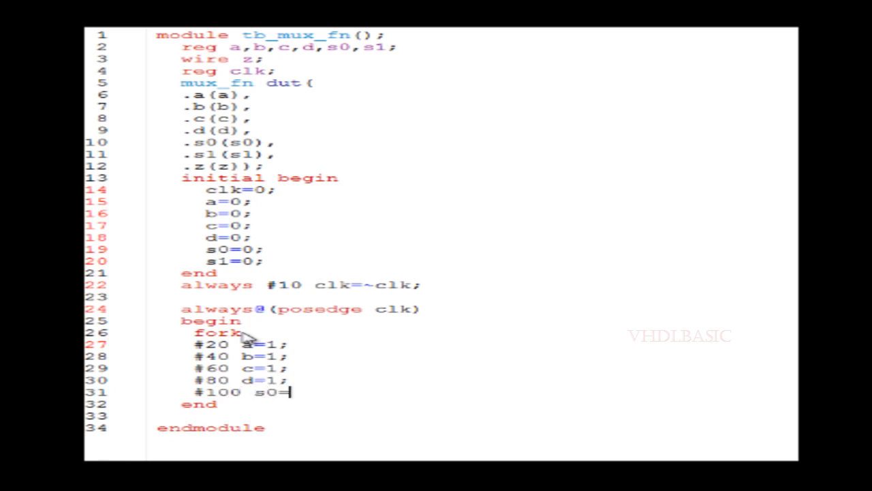
text(1;)
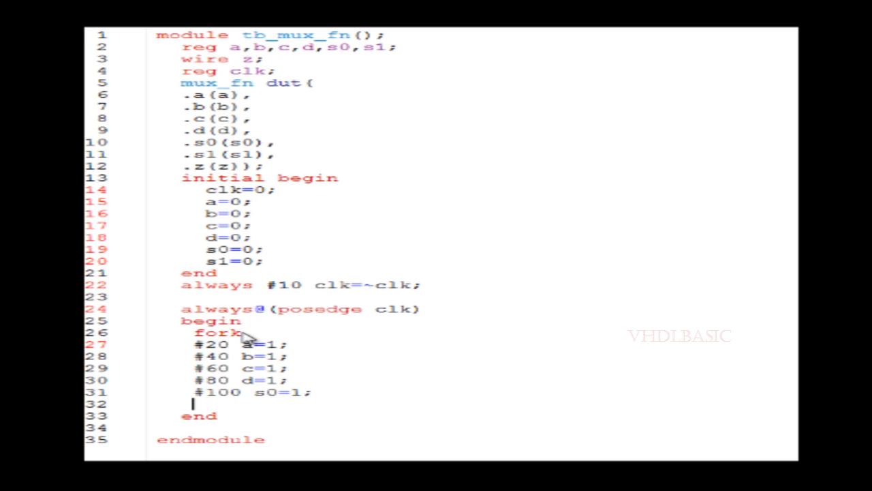
text(#120)
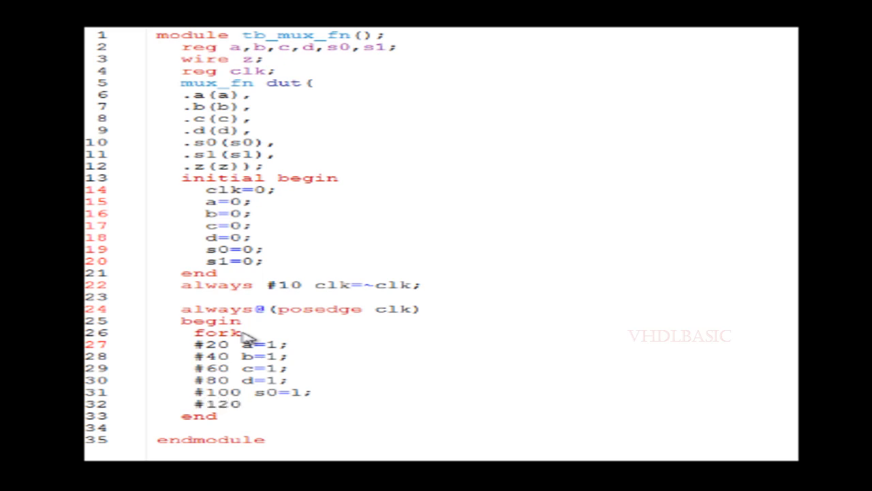
text(s1=1;)
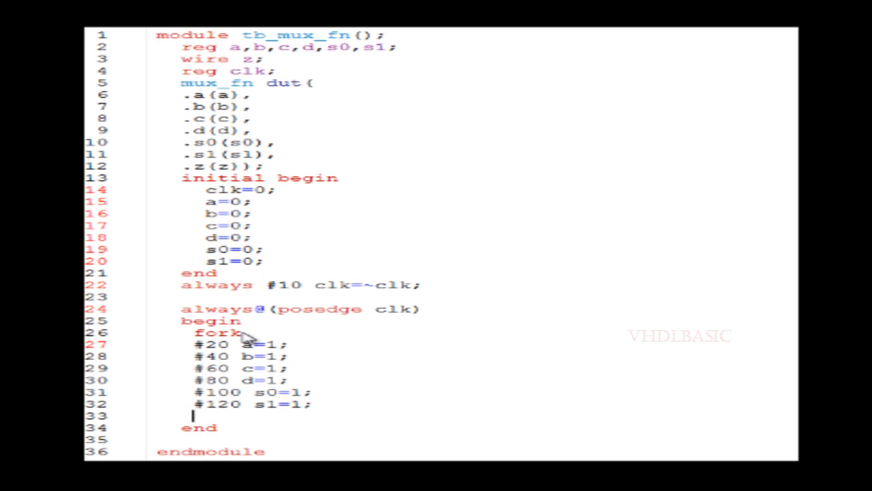
text(join)
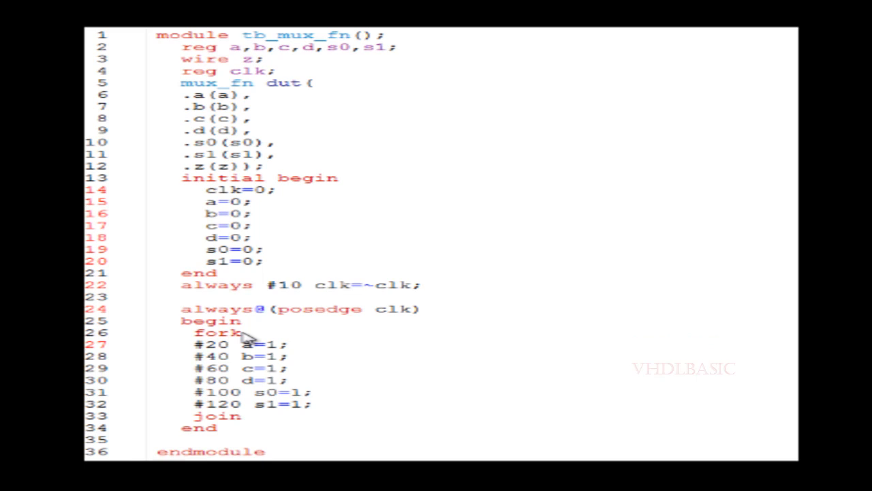
scroll(down, 3)
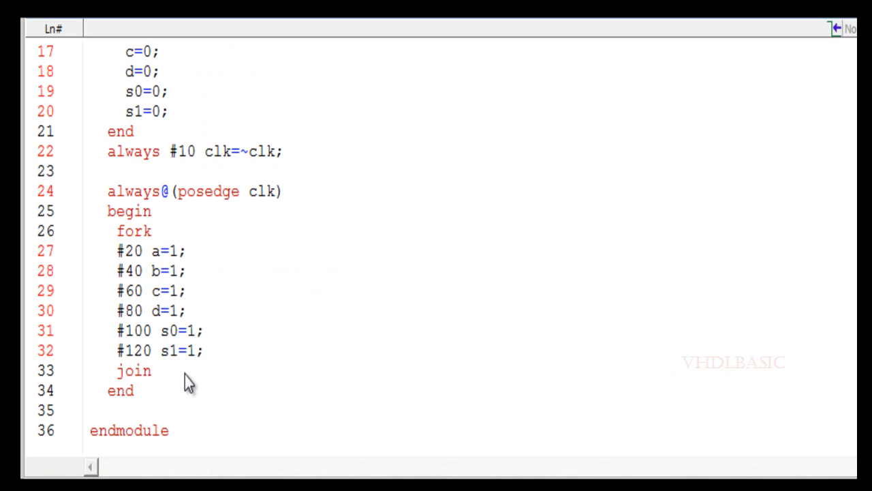
mouse_move(249, 312)
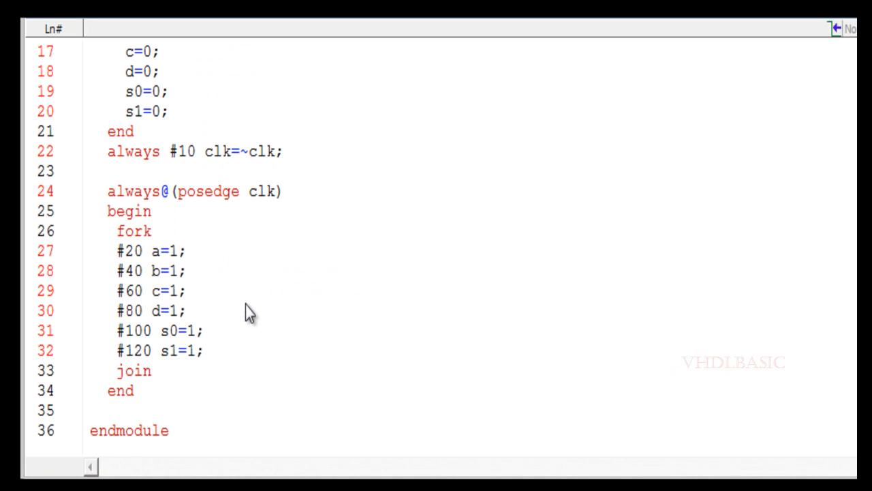
mouse_move(244, 286)
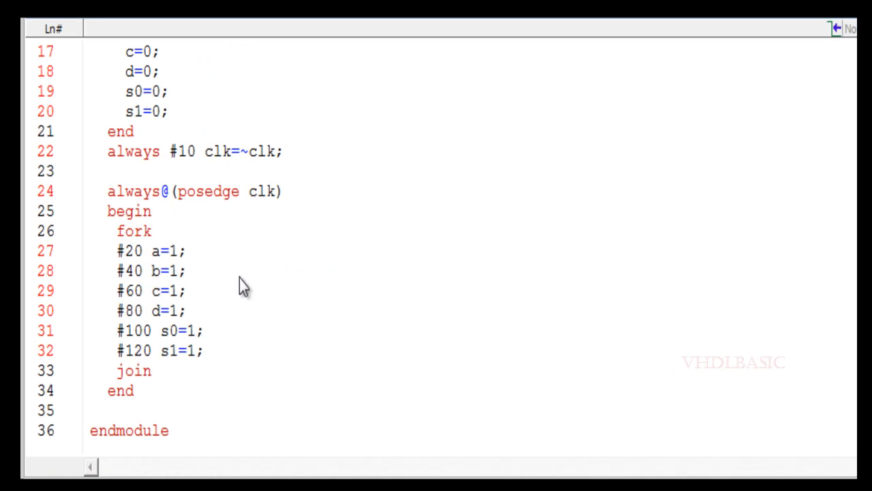
mouse_move(231, 324)
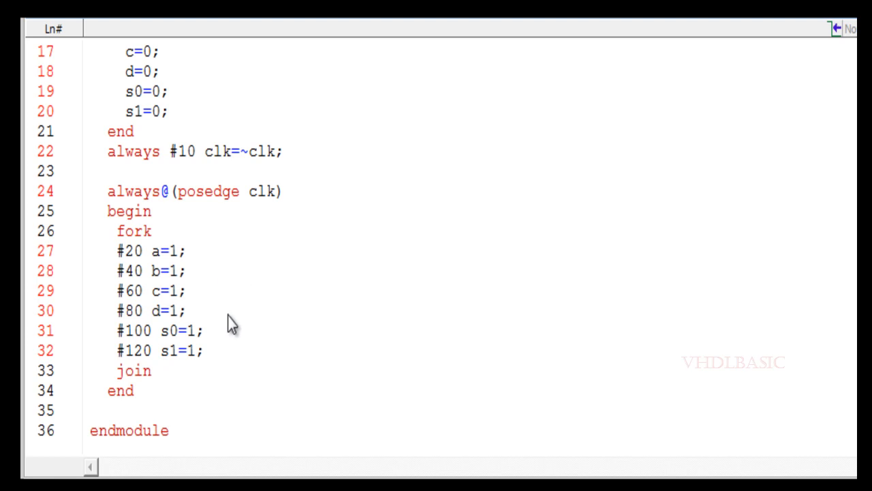
mouse_move(193, 265)
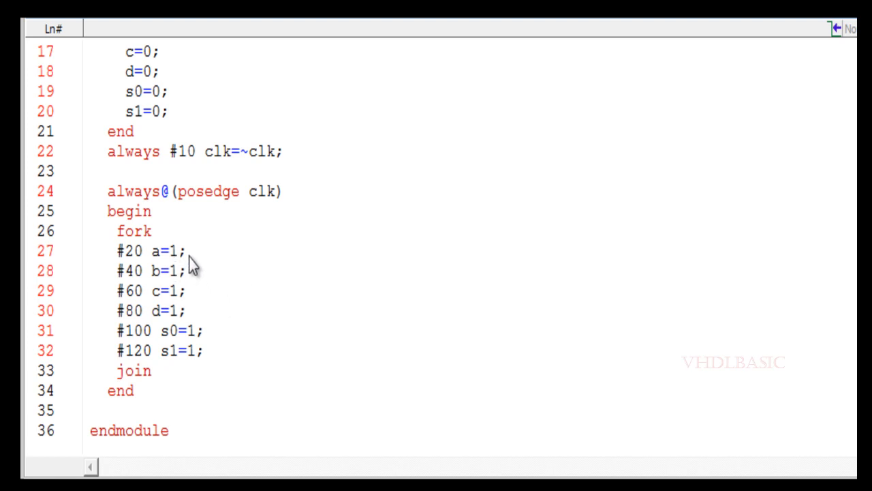
mouse_move(197, 281)
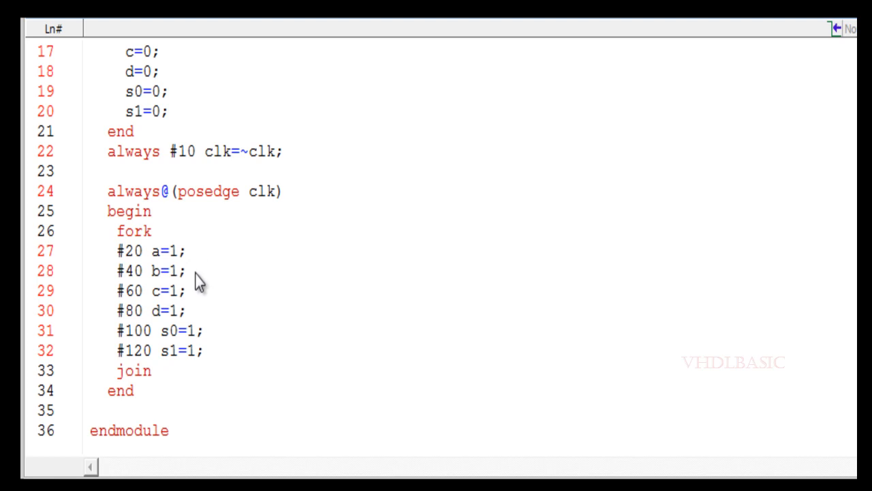
mouse_move(190, 302)
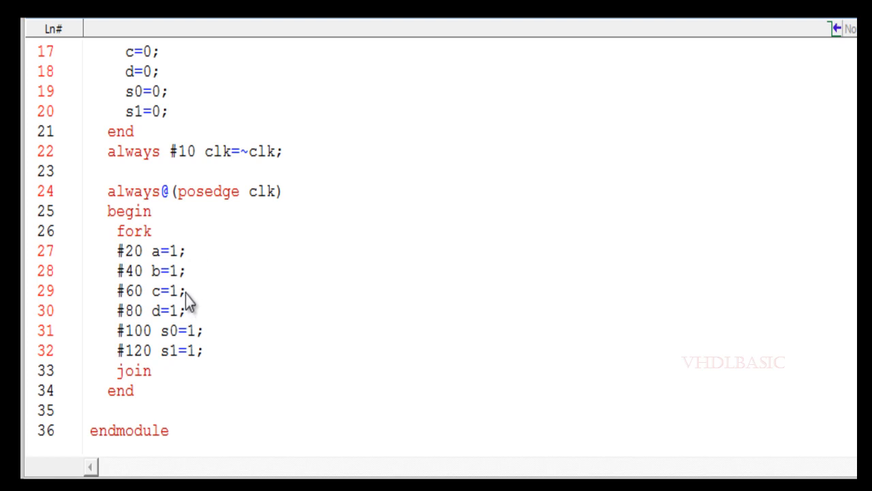
mouse_move(203, 339)
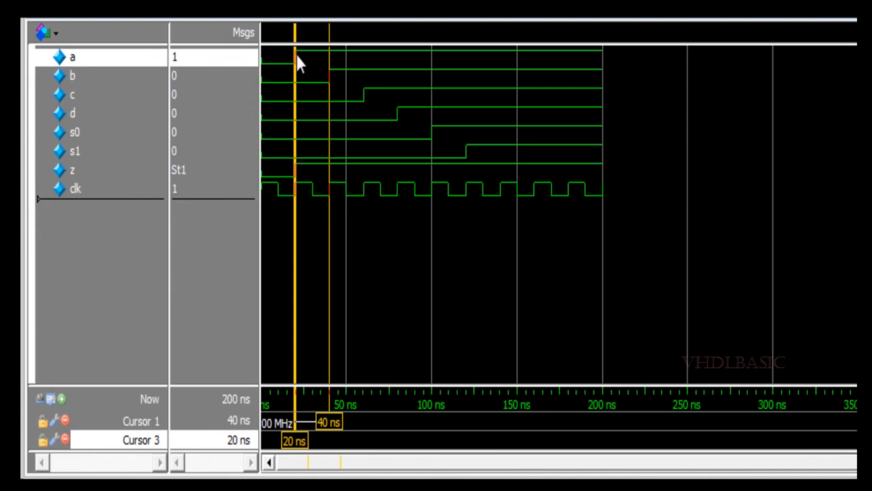
mouse_move(333, 93)
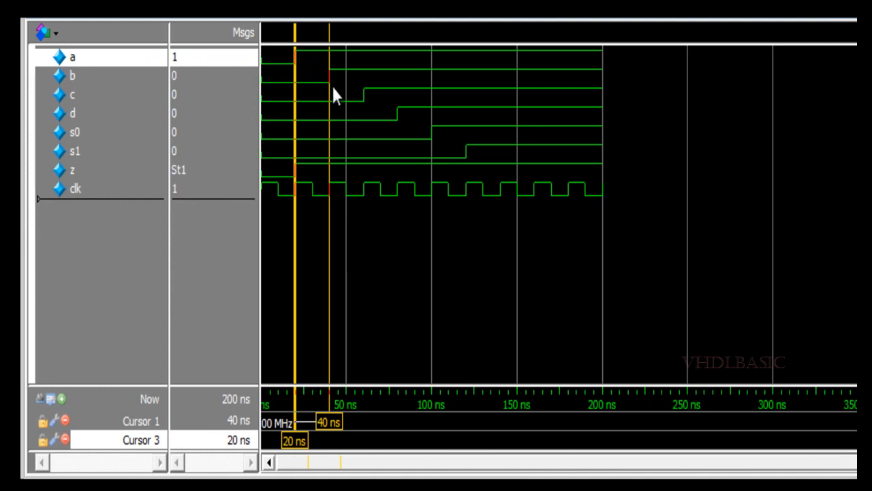
mouse_move(334, 422)
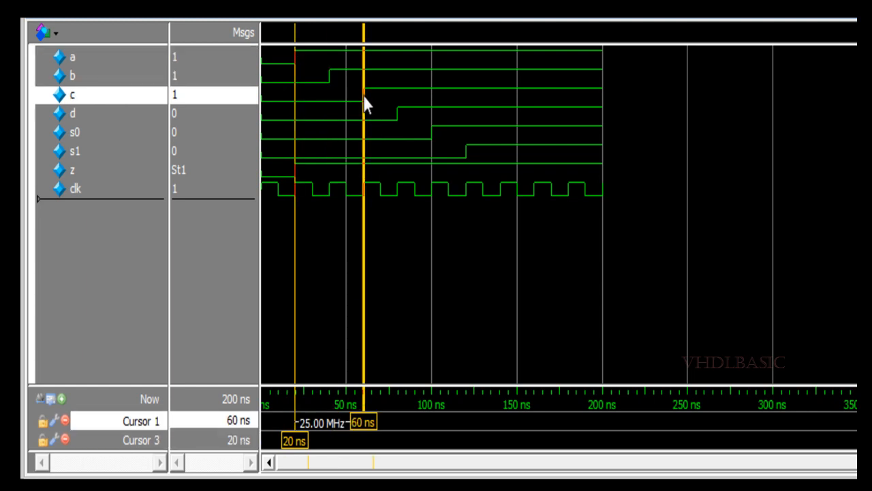
mouse_move(400, 123)
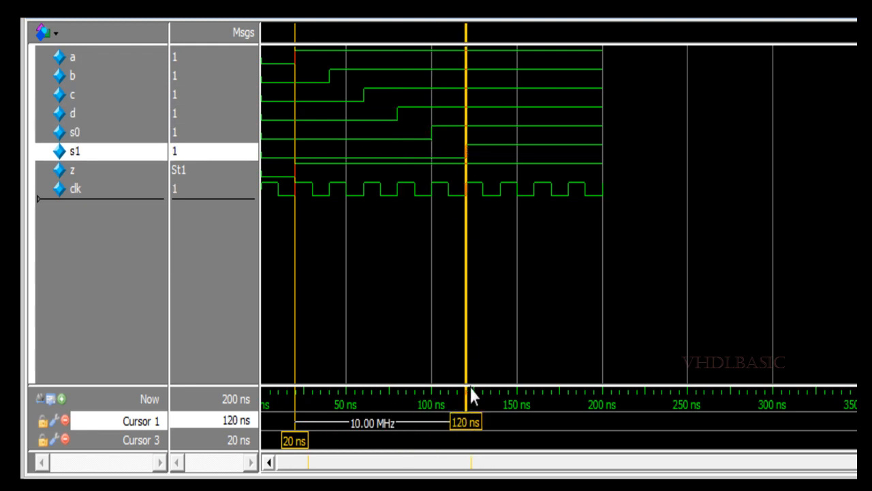
mouse_move(477, 351)
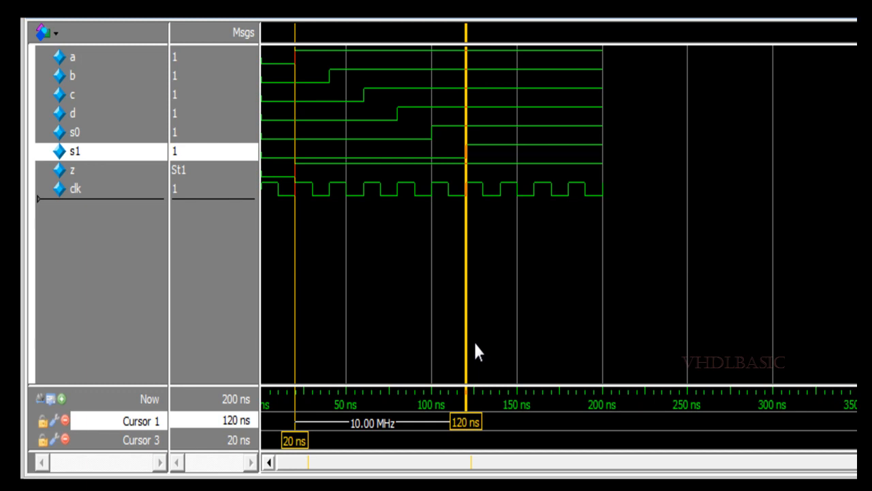
mouse_move(582, 458)
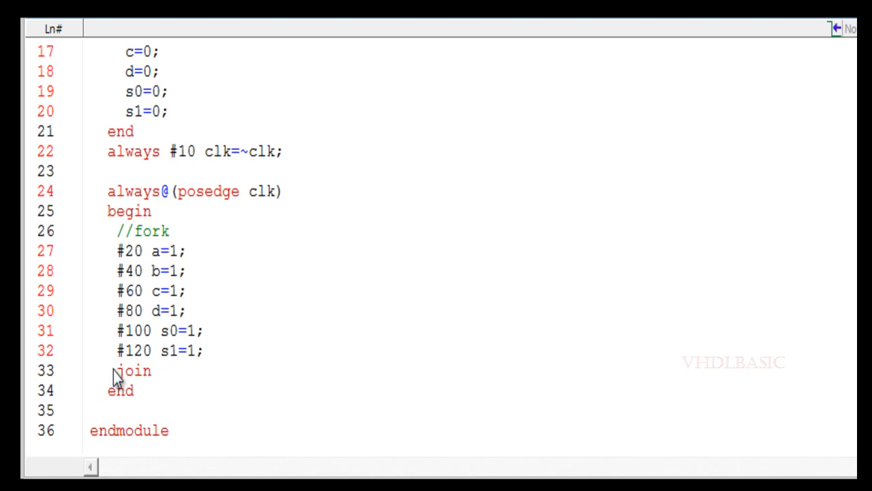
Comment out the join keyword with // on line 33.
text(//)
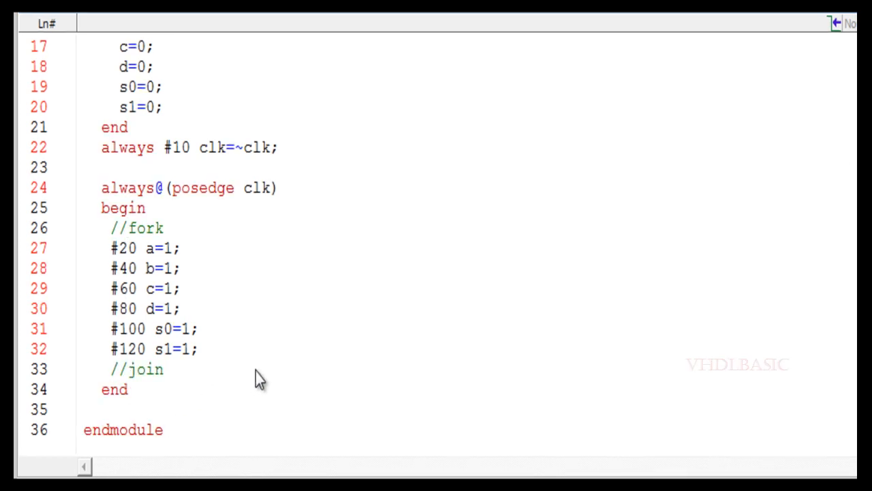
mouse_move(218, 303)
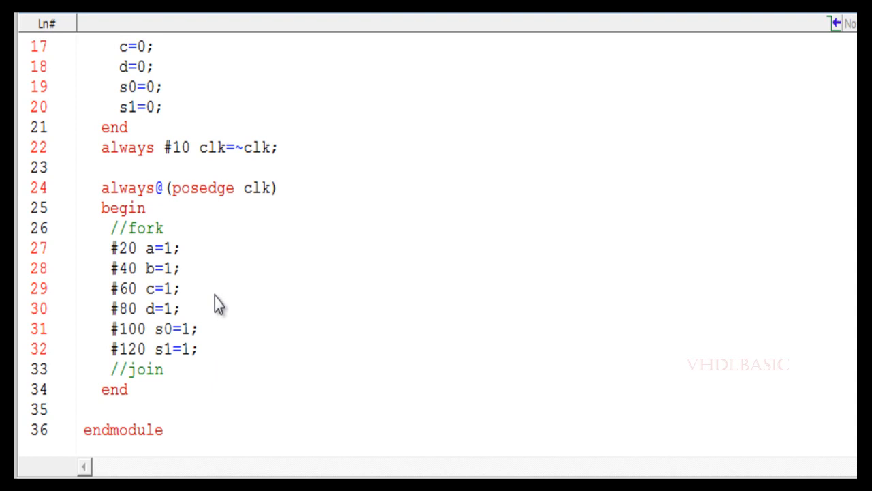
mouse_move(209, 293)
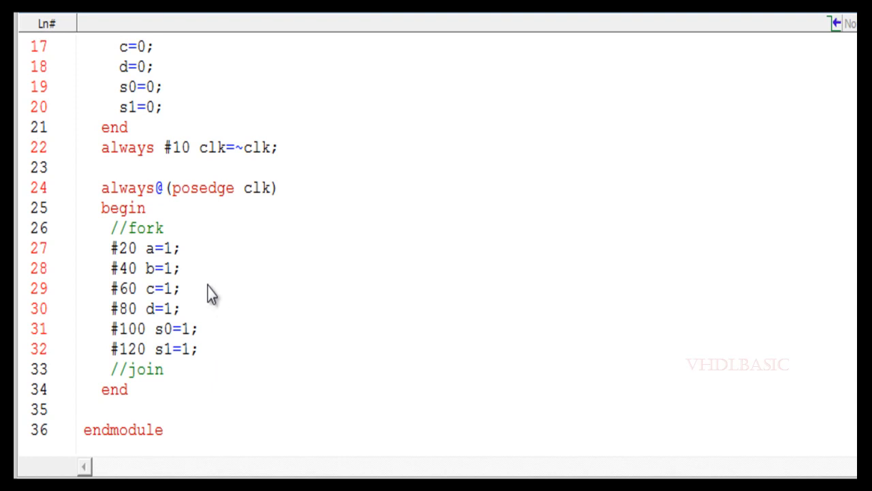
mouse_move(196, 268)
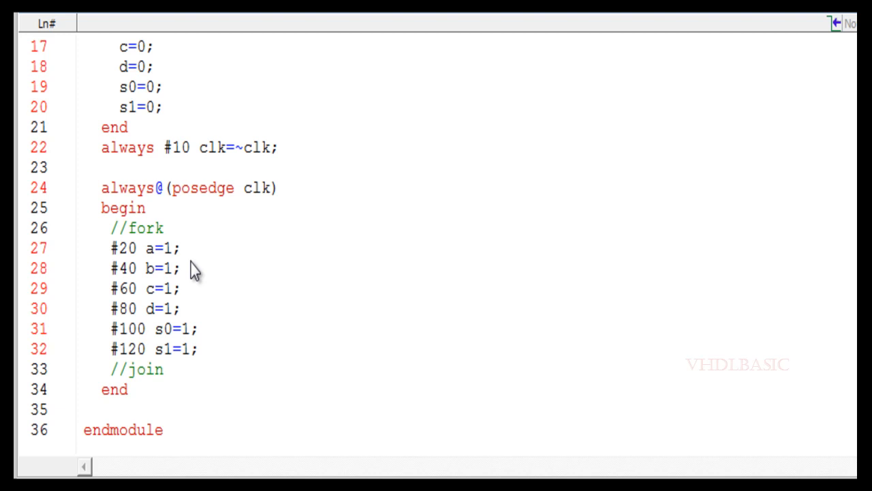
mouse_move(193, 257)
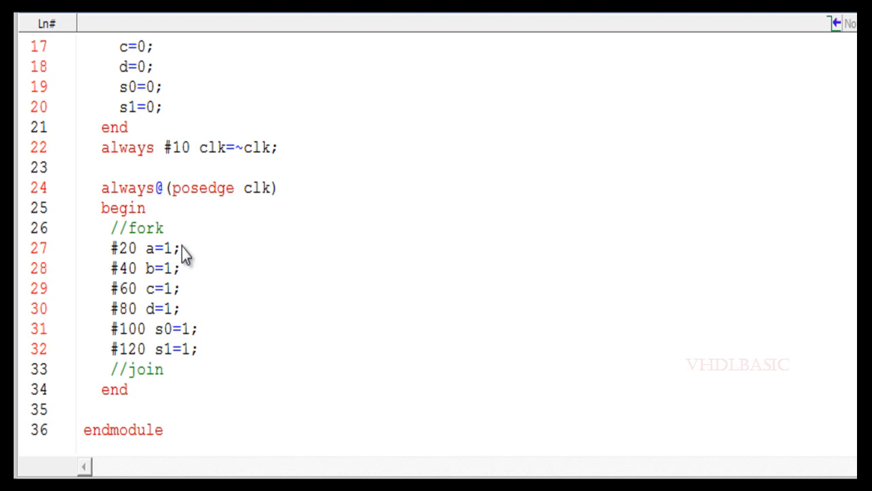
mouse_move(137, 262)
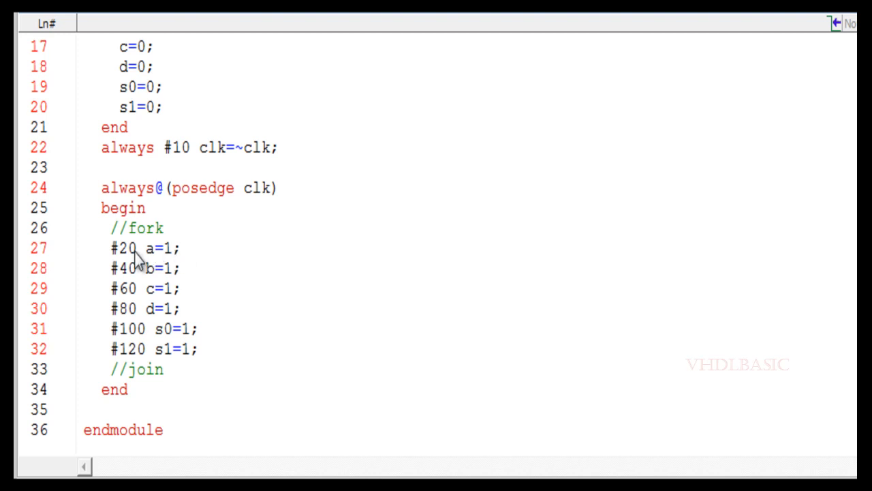
mouse_move(188, 260)
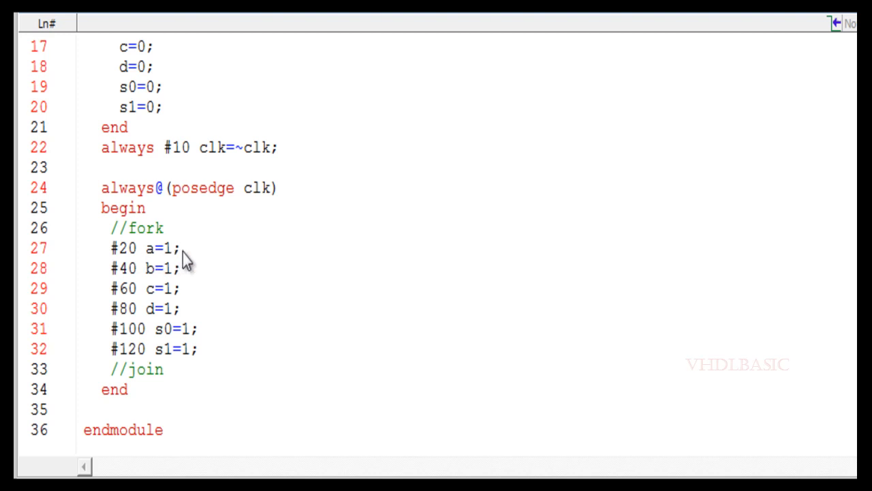
mouse_move(176, 276)
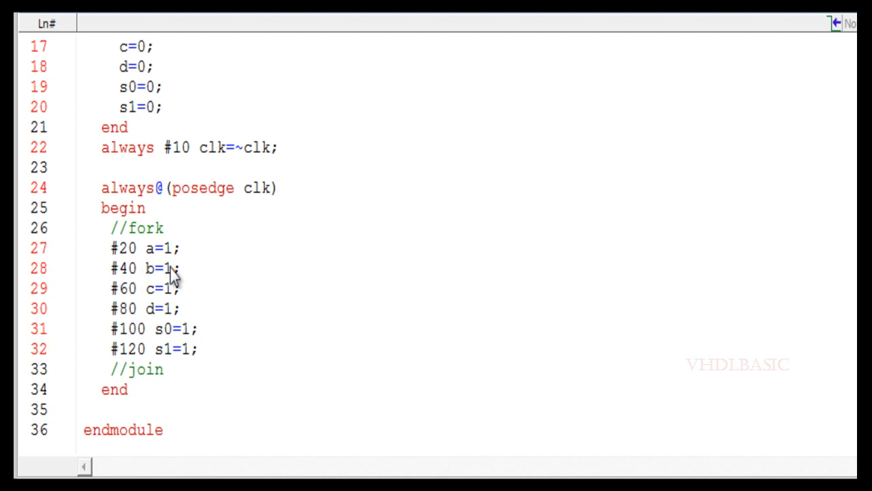
mouse_move(159, 282)
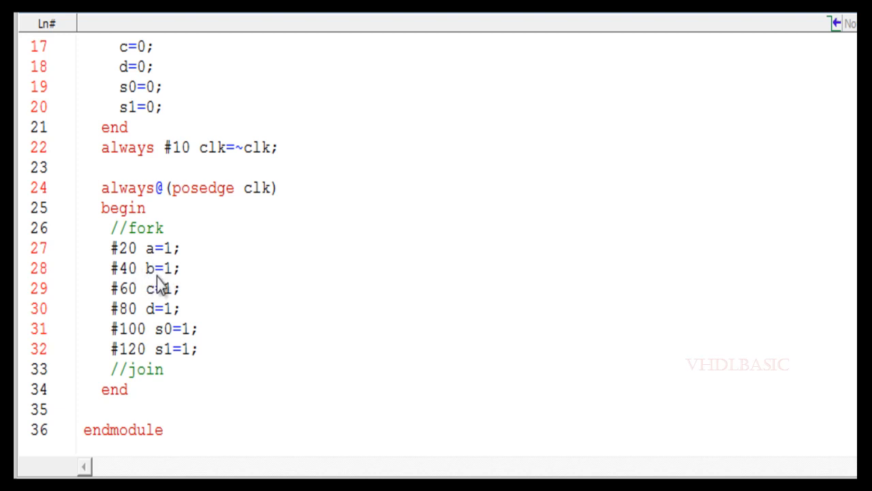
mouse_move(167, 286)
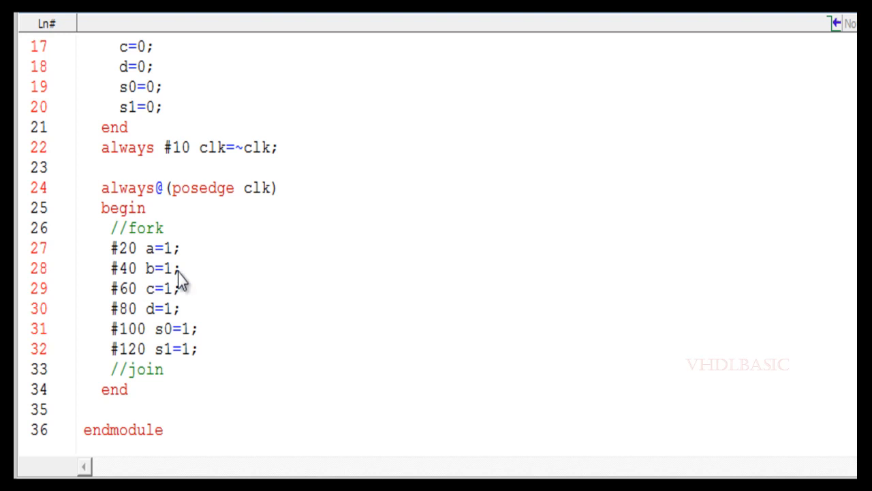
mouse_move(139, 294)
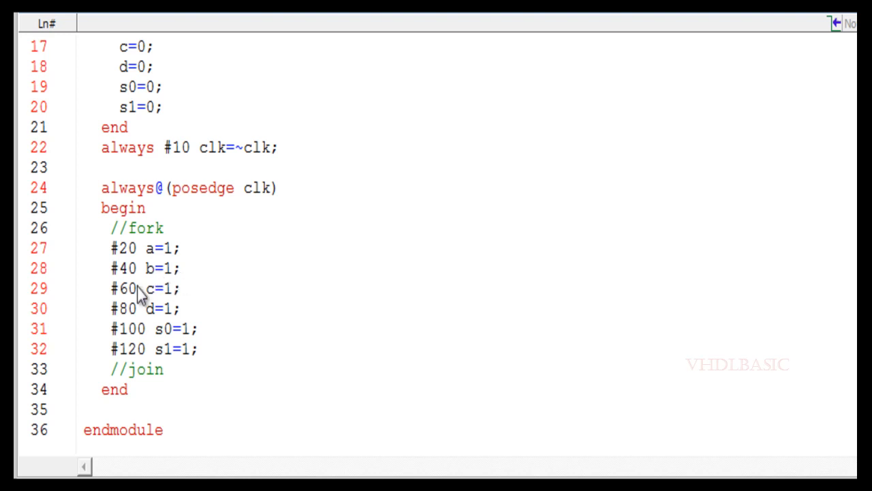
mouse_move(172, 301)
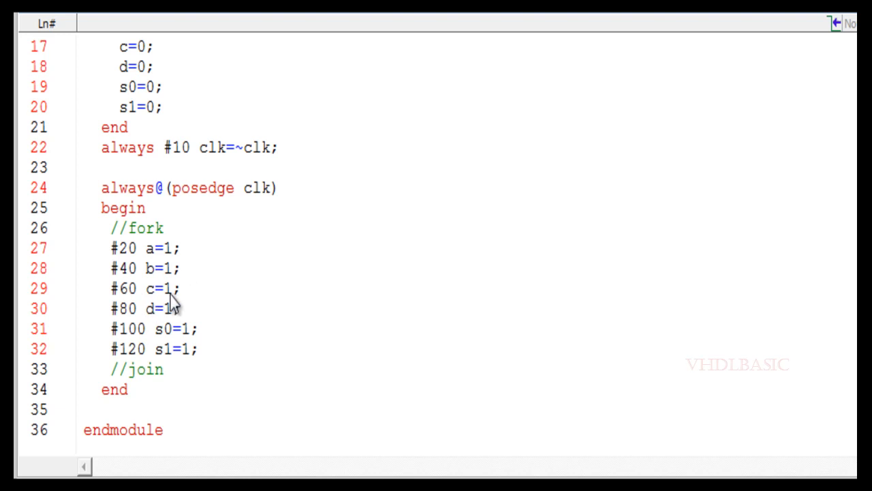
mouse_move(169, 349)
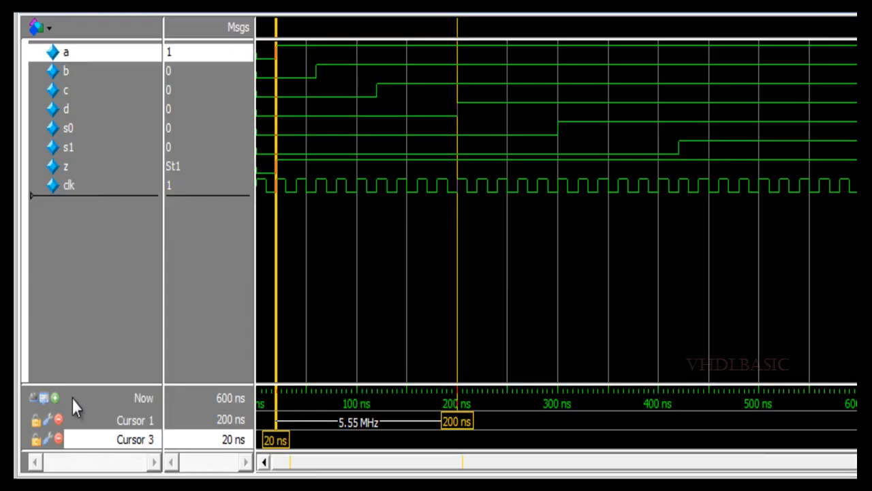
mouse_move(278, 181)
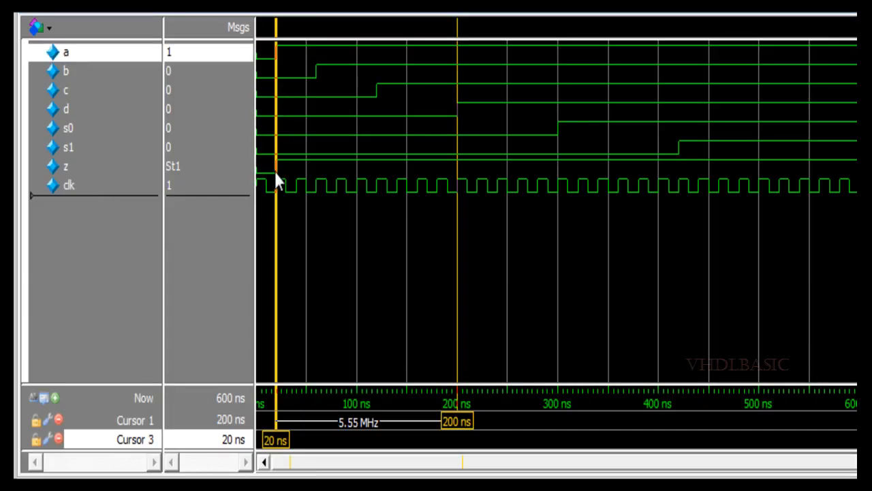
mouse_move(278, 64)
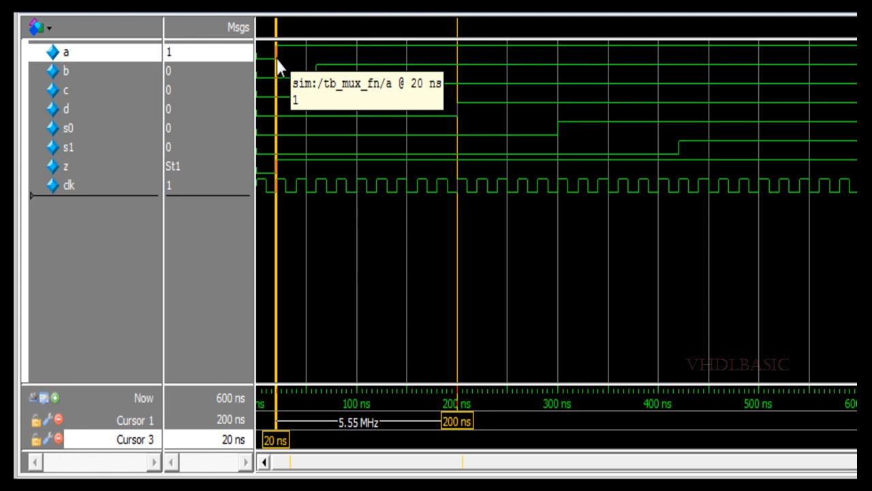
mouse_move(321, 82)
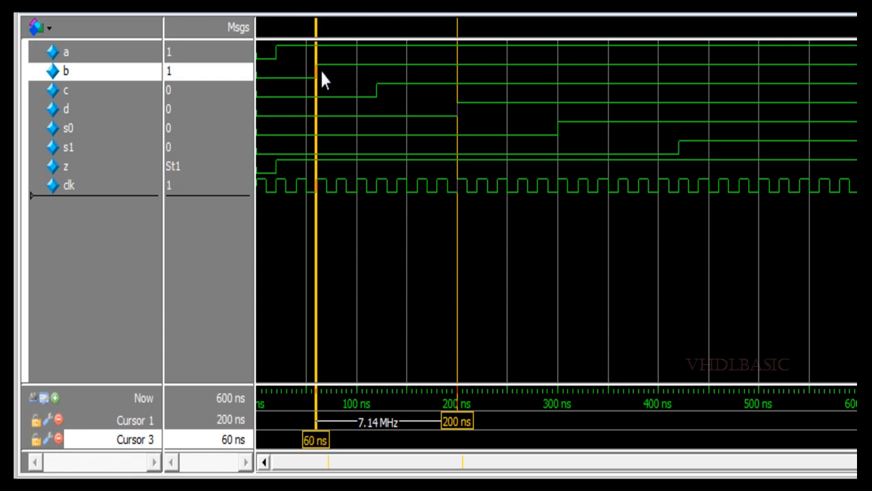
mouse_move(366, 112)
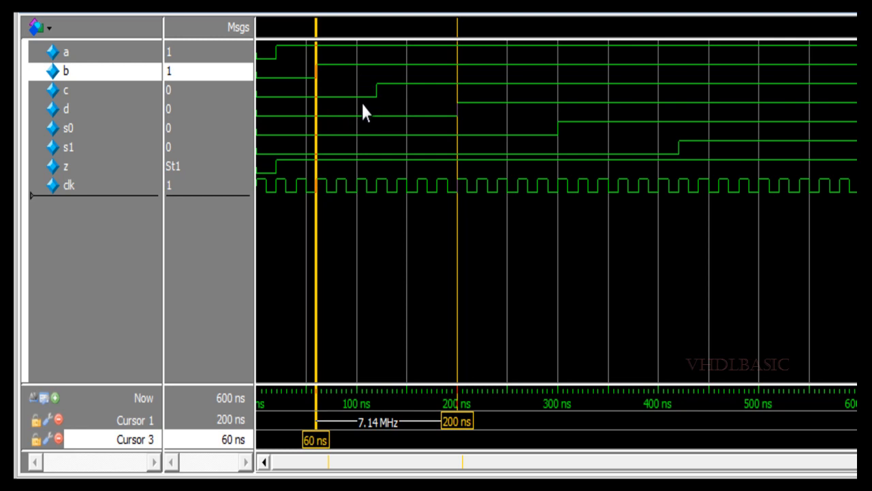
mouse_move(365, 98)
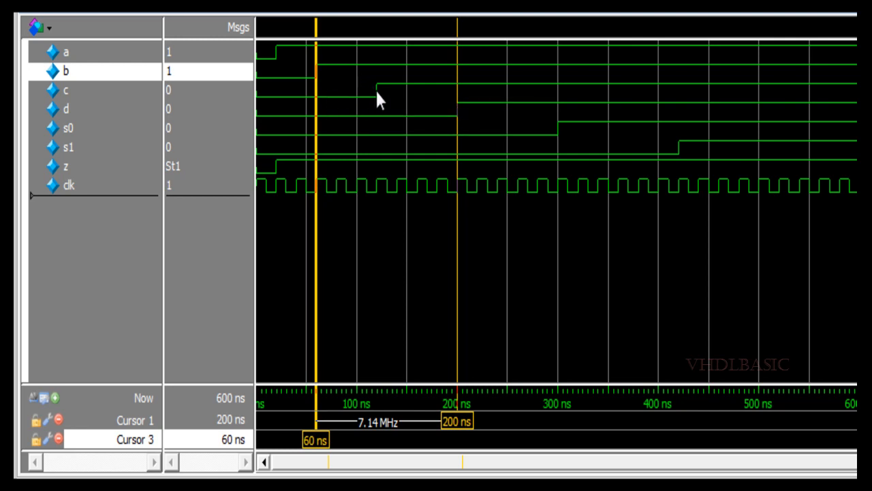
Drag a cursor to 120 ns where c rises in the Wave window.
drag(313, 439, 375, 440)
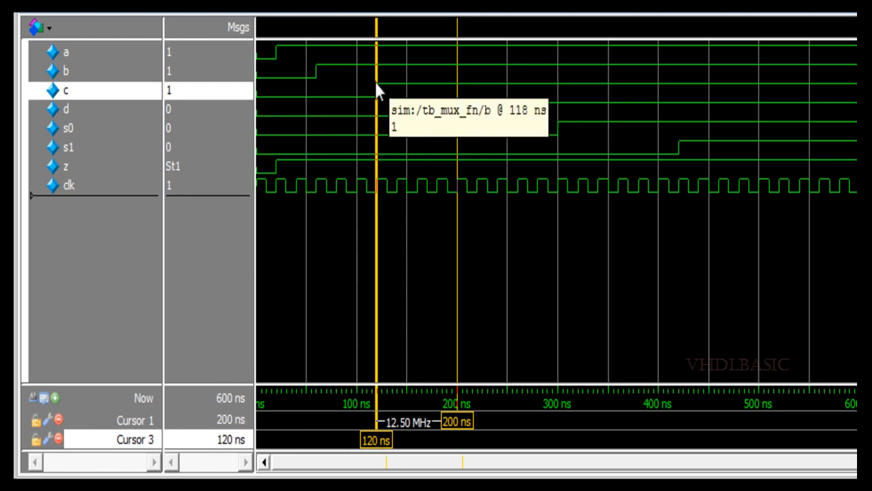
mouse_move(456, 126)
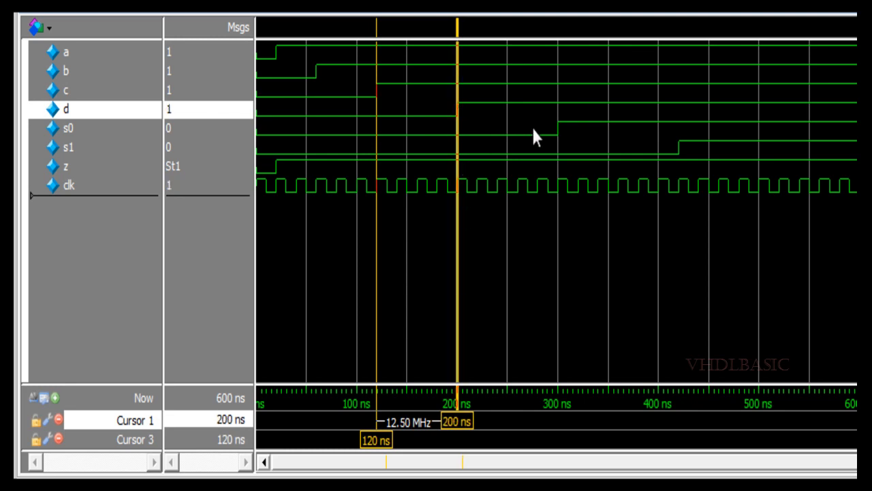
mouse_move(343, 107)
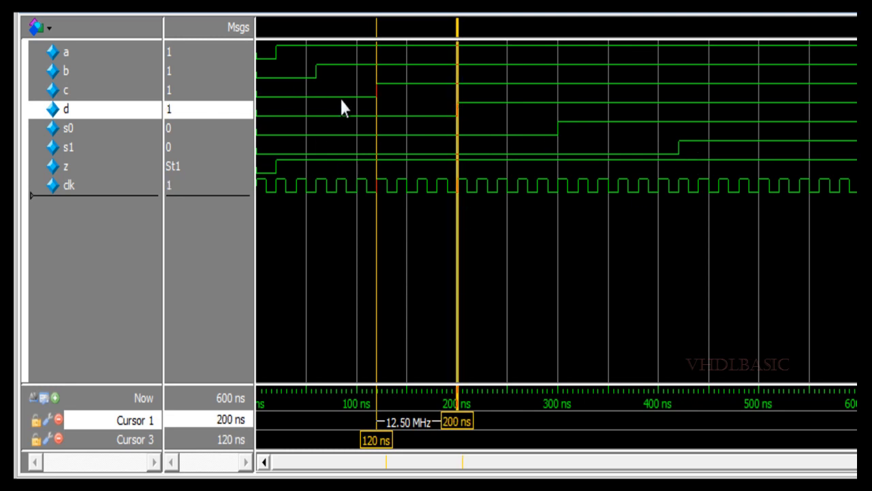
mouse_move(520, 292)
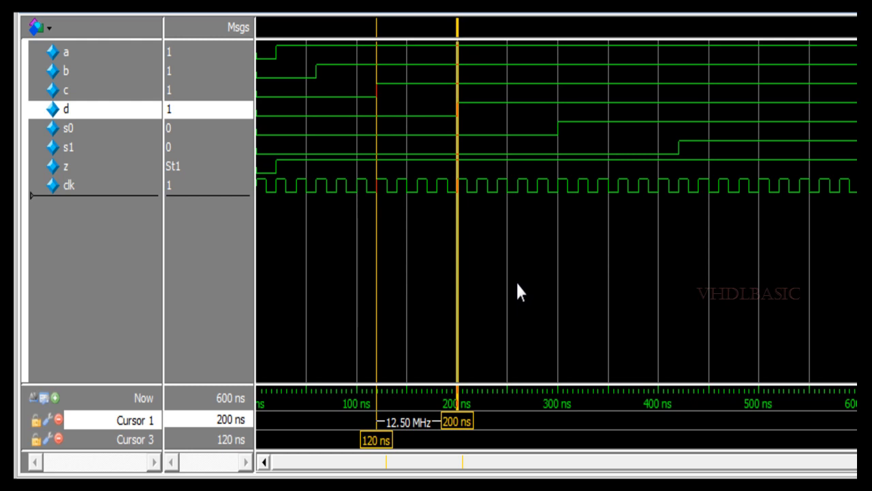